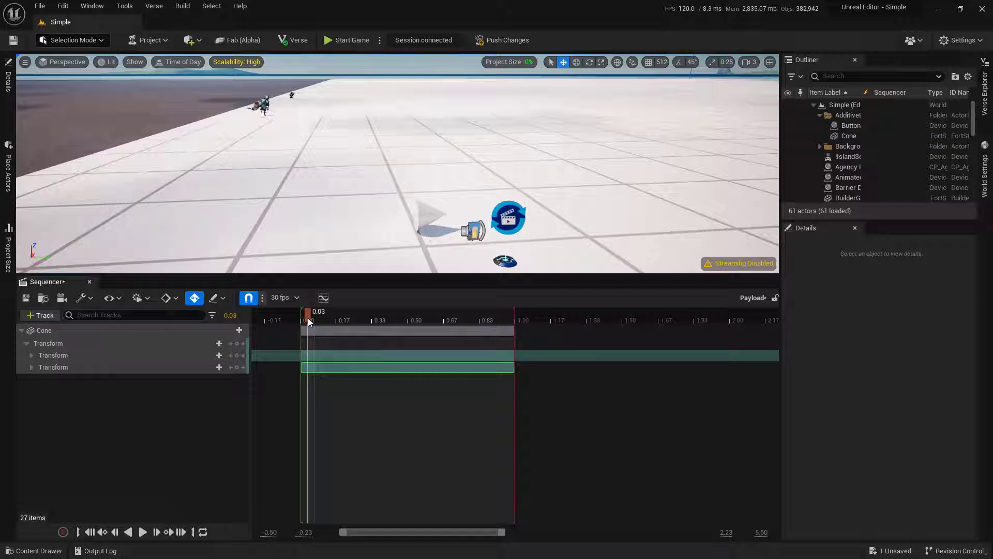
Remove the duplicate Transform track so the Cone keeps one Location/Rotation/Scale track
click(31, 366)
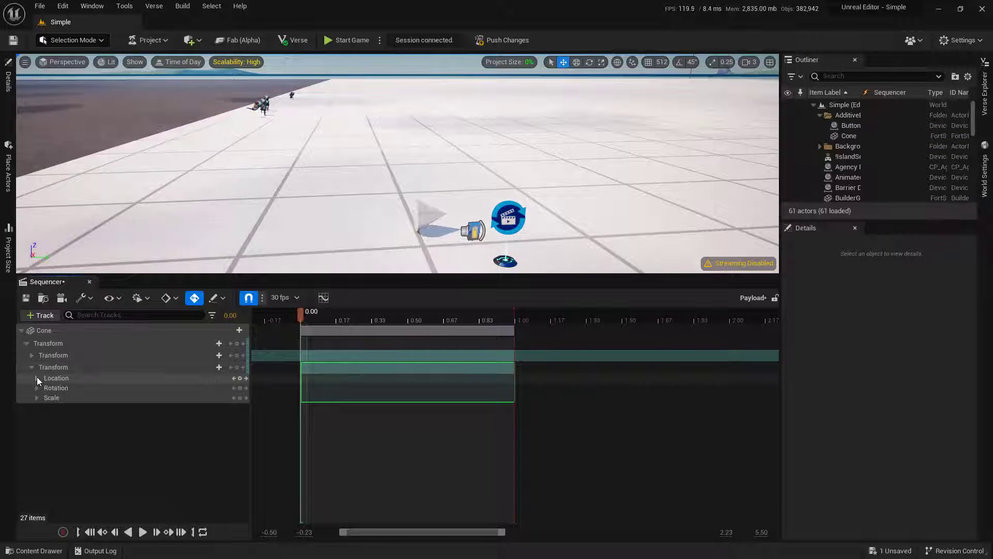
click(37, 378)
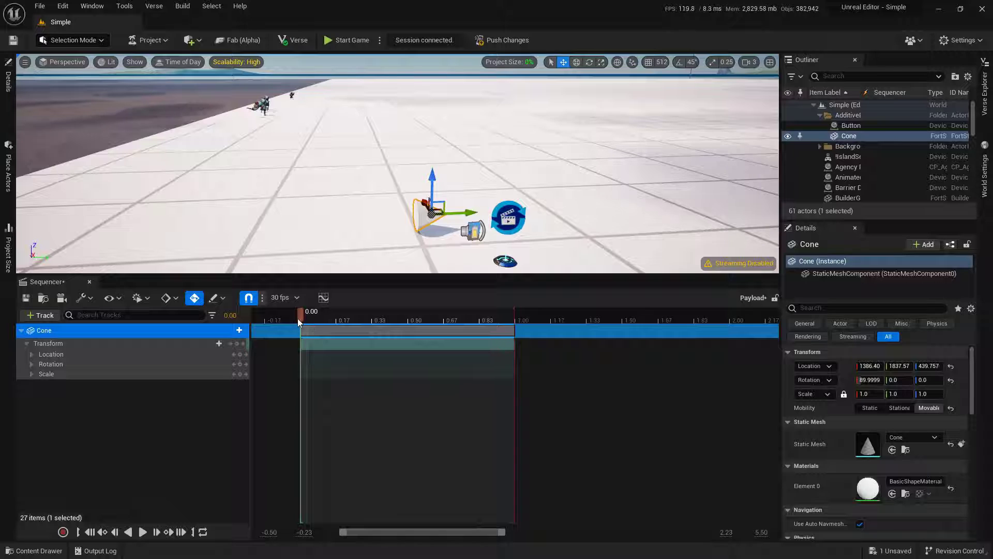
Reveal the Location X, Y and Z channels, all reading 0.0
click(32, 354)
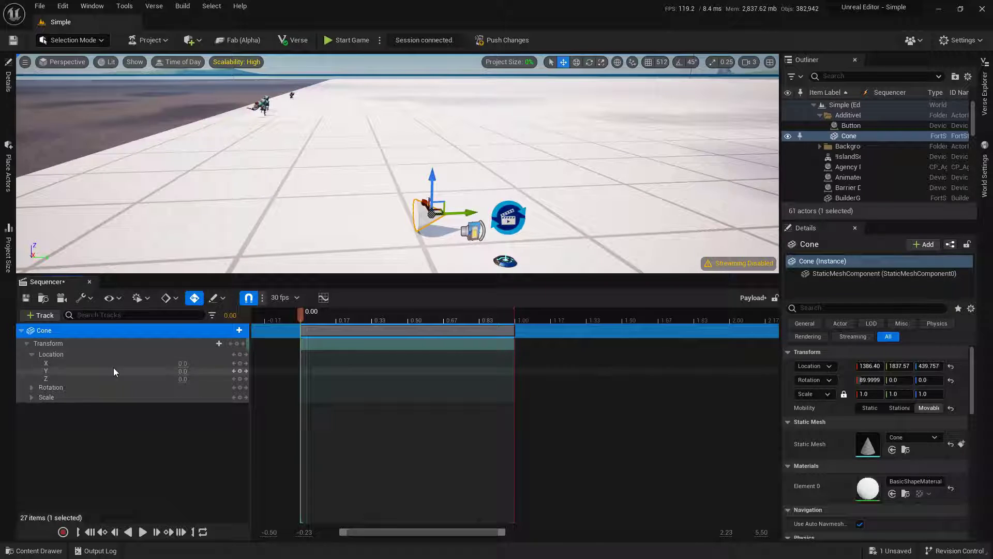
mouse_move(241, 373)
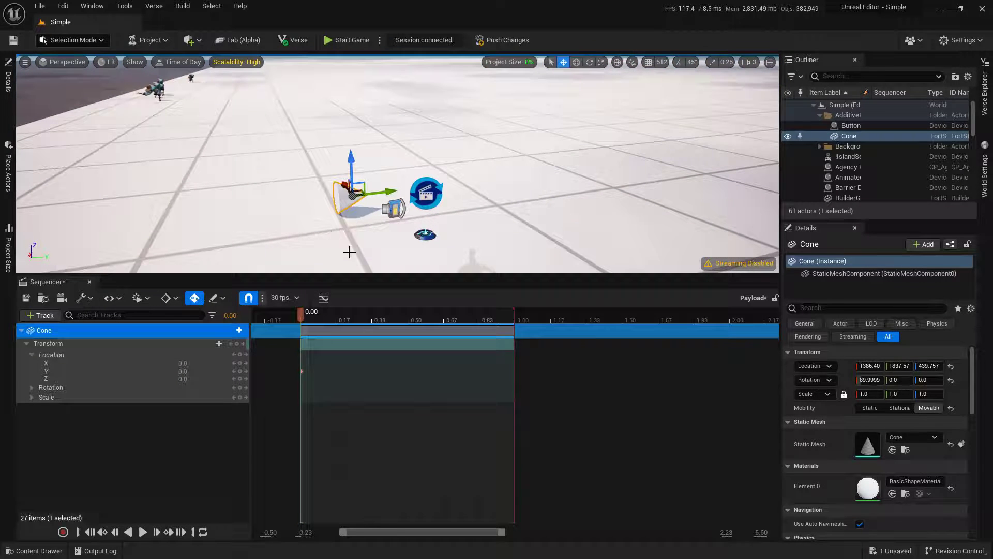
At the 1.00-second mark, key the Cone's Location Y to 512 so it slides sideways
drag(301, 313, 504, 312)
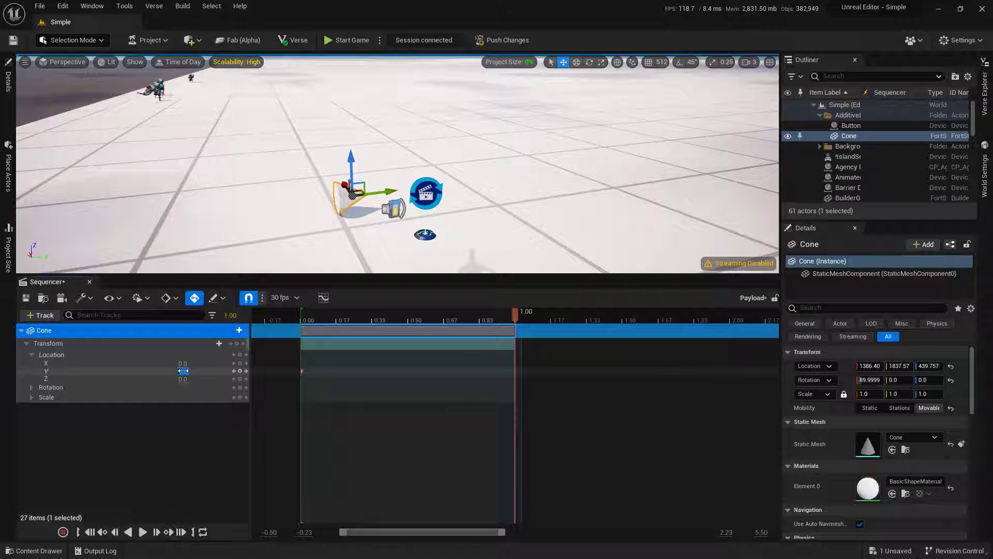
drag(374, 177, 519, 174)
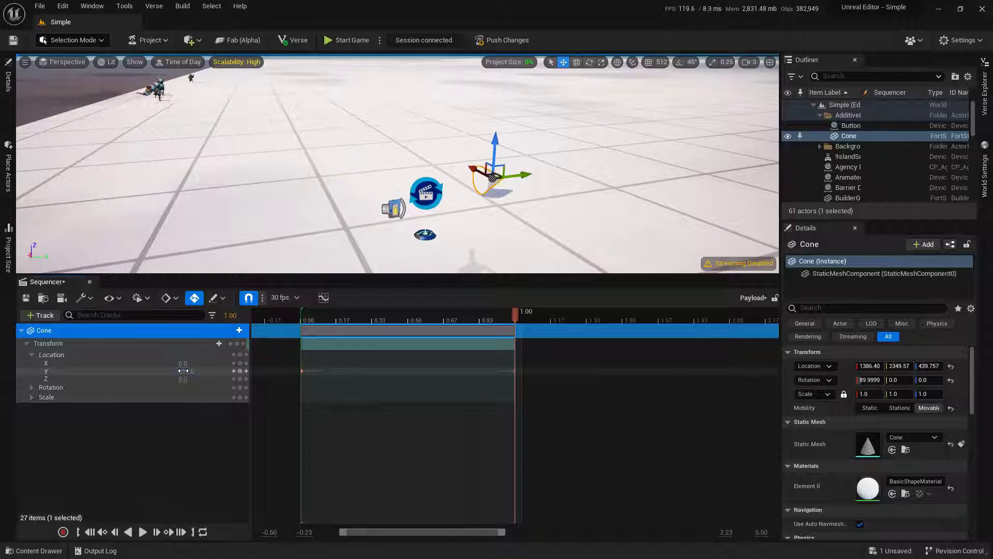
drag(524, 319, 498, 320)
text(512)
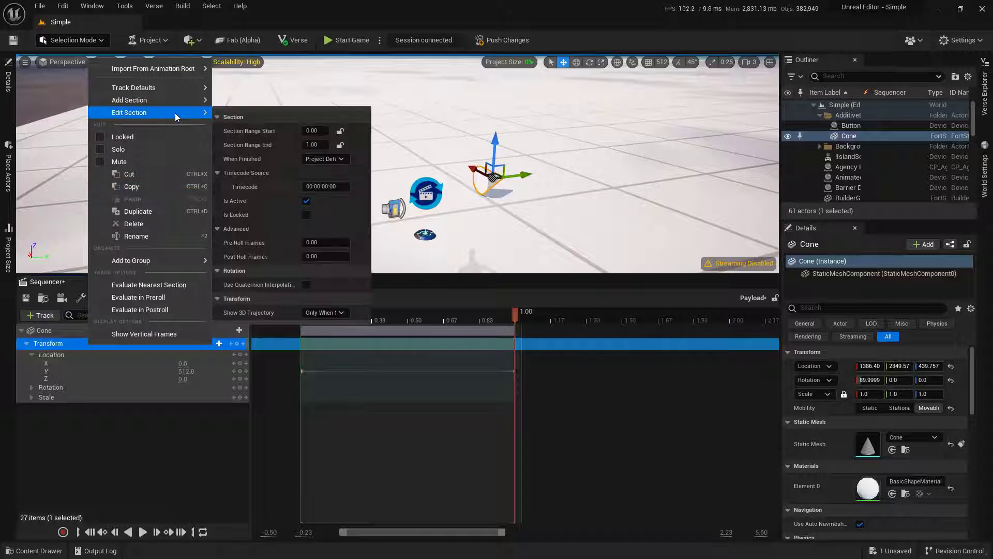
Set the section's When Finished behaviour to Keep State
click(325, 159)
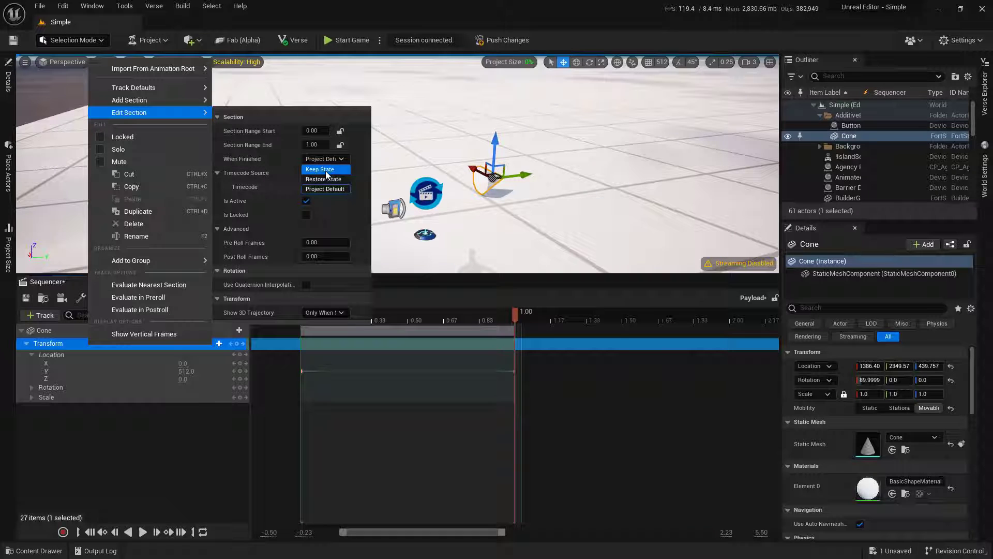
click(320, 169)
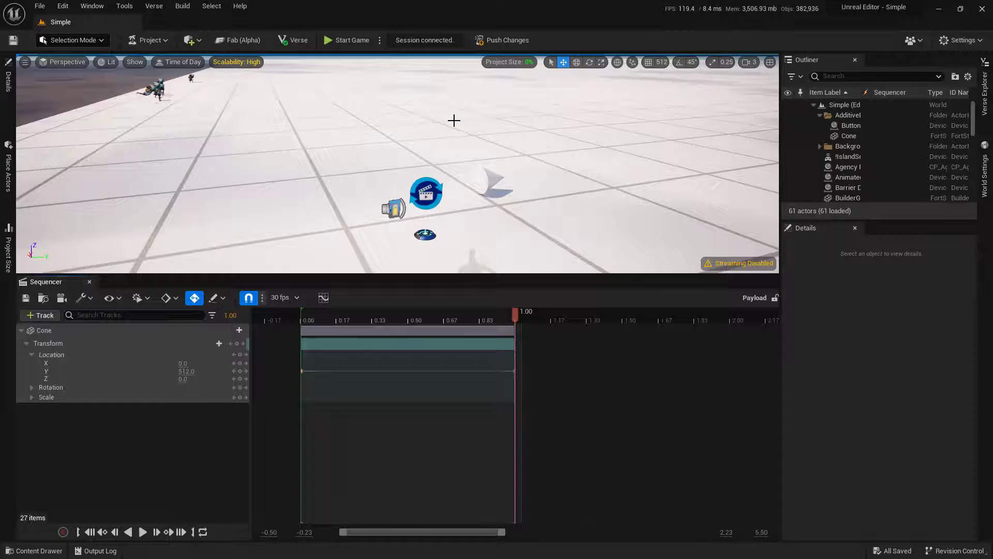
Push changes, playtest the button triggering the cone, then end the game session
click(501, 40)
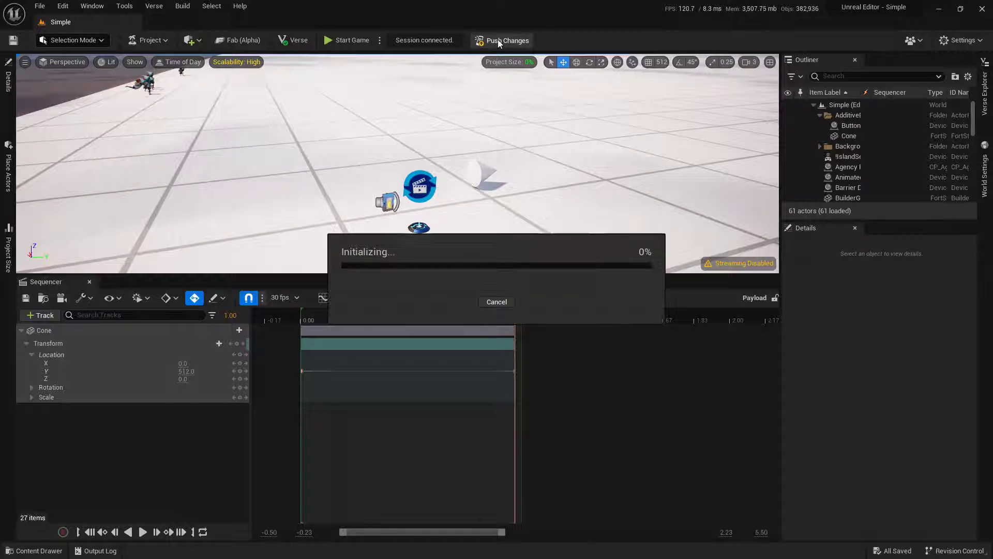
click(352, 41)
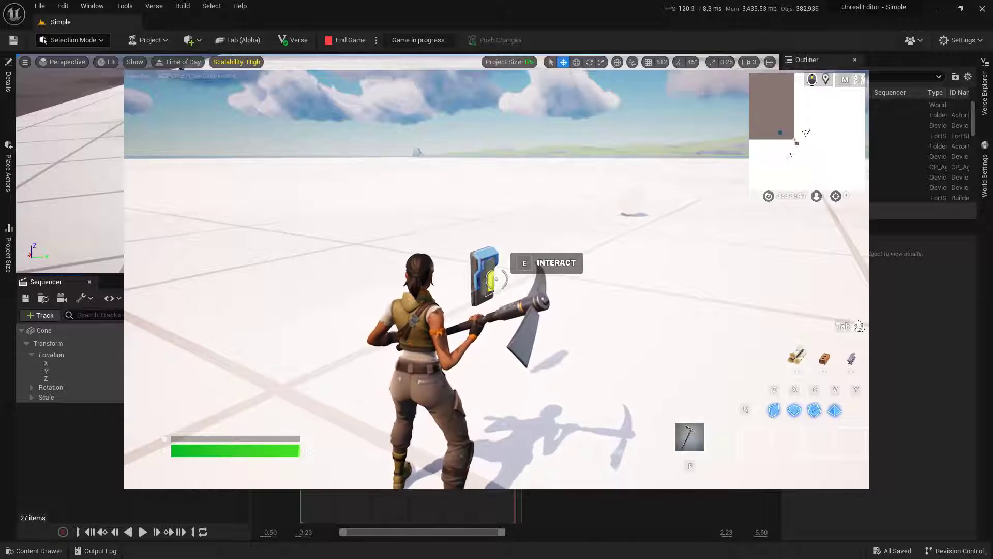
click(349, 40)
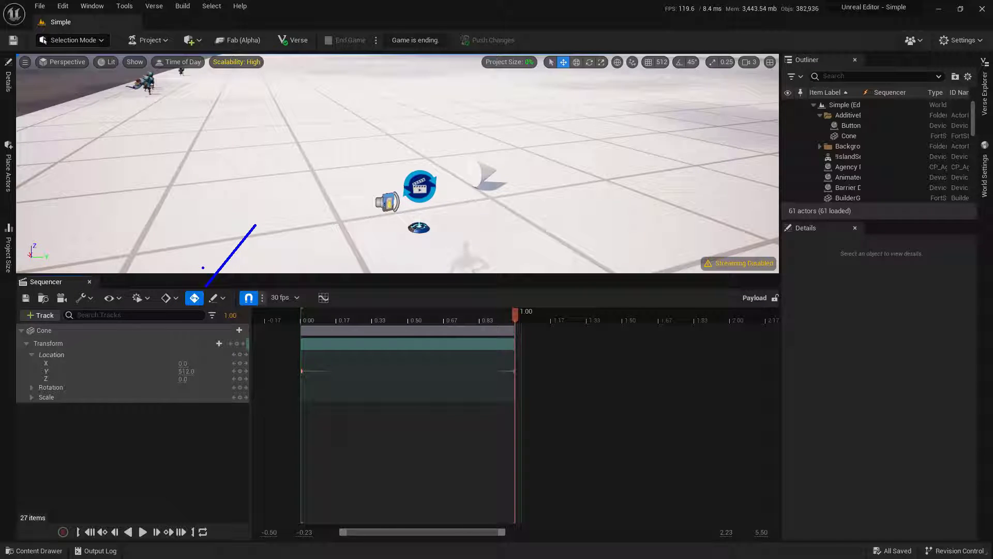
click(194, 298)
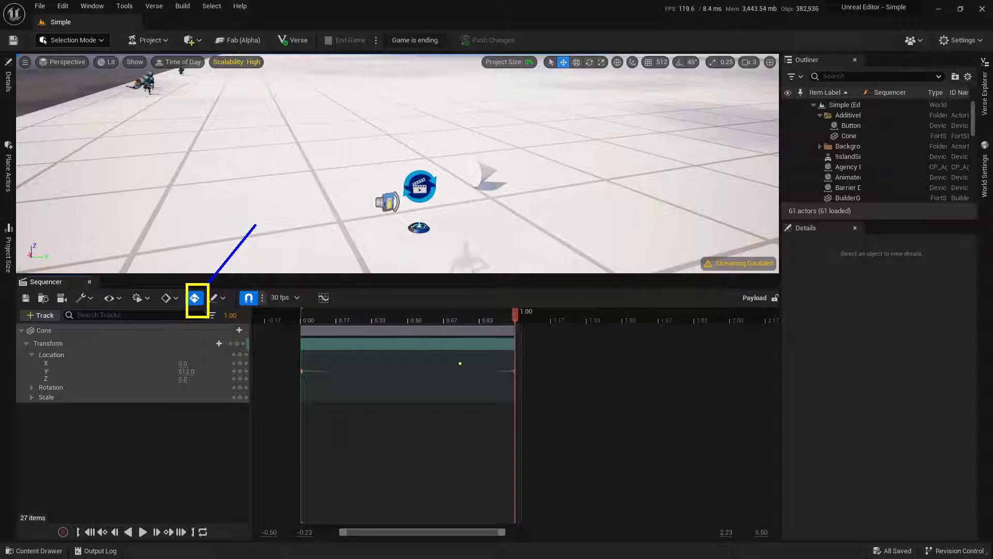